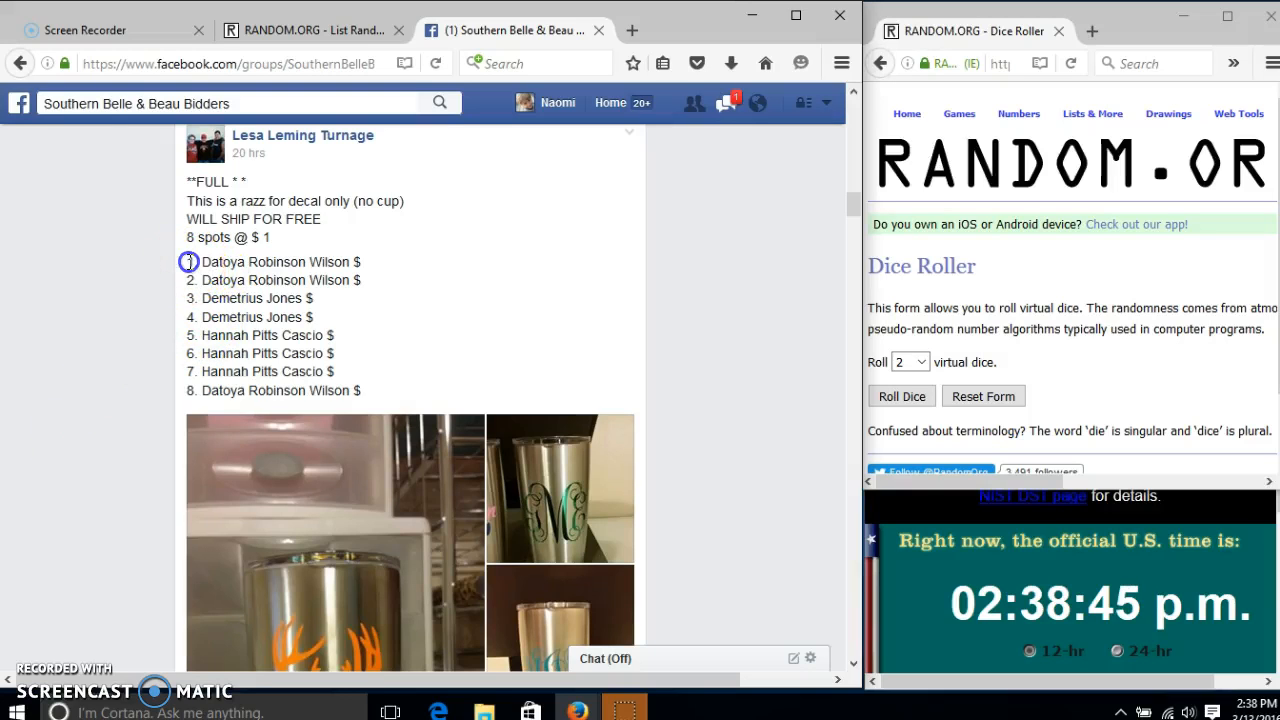
Copy the eight-spot raffle name list and scroll down to the post's comments
right_click(340, 390)
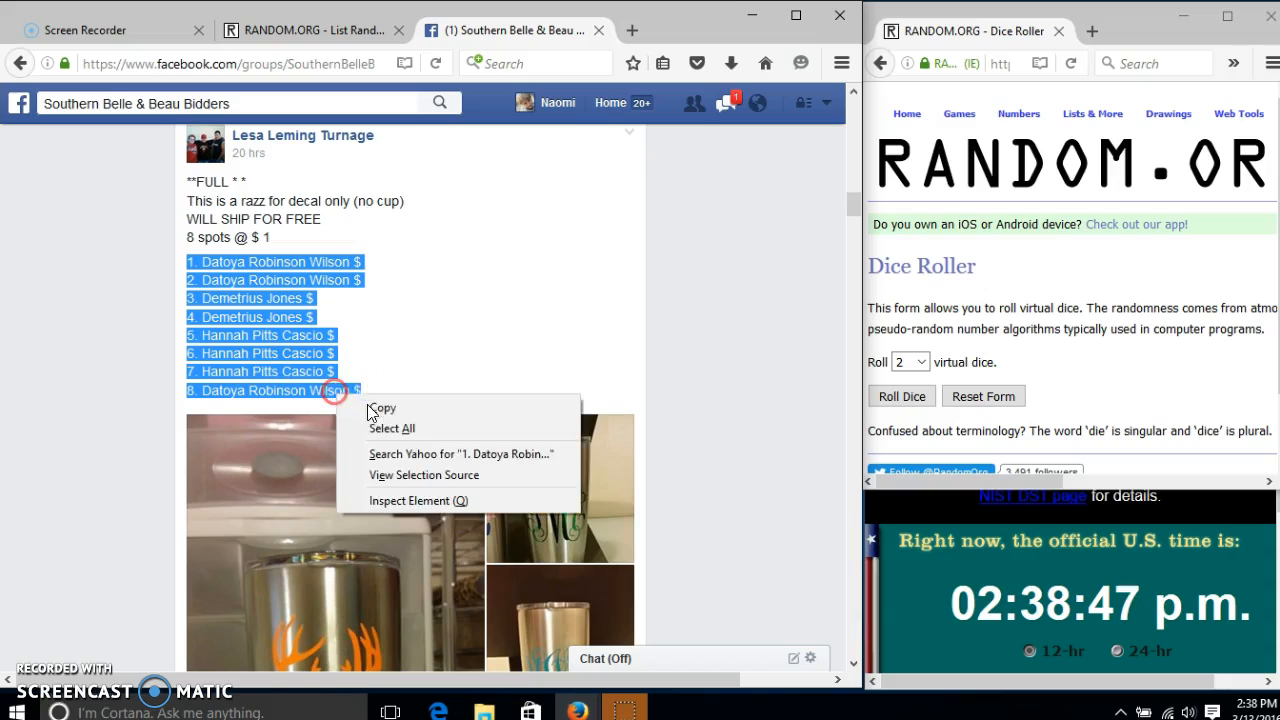
scroll("down", 3)
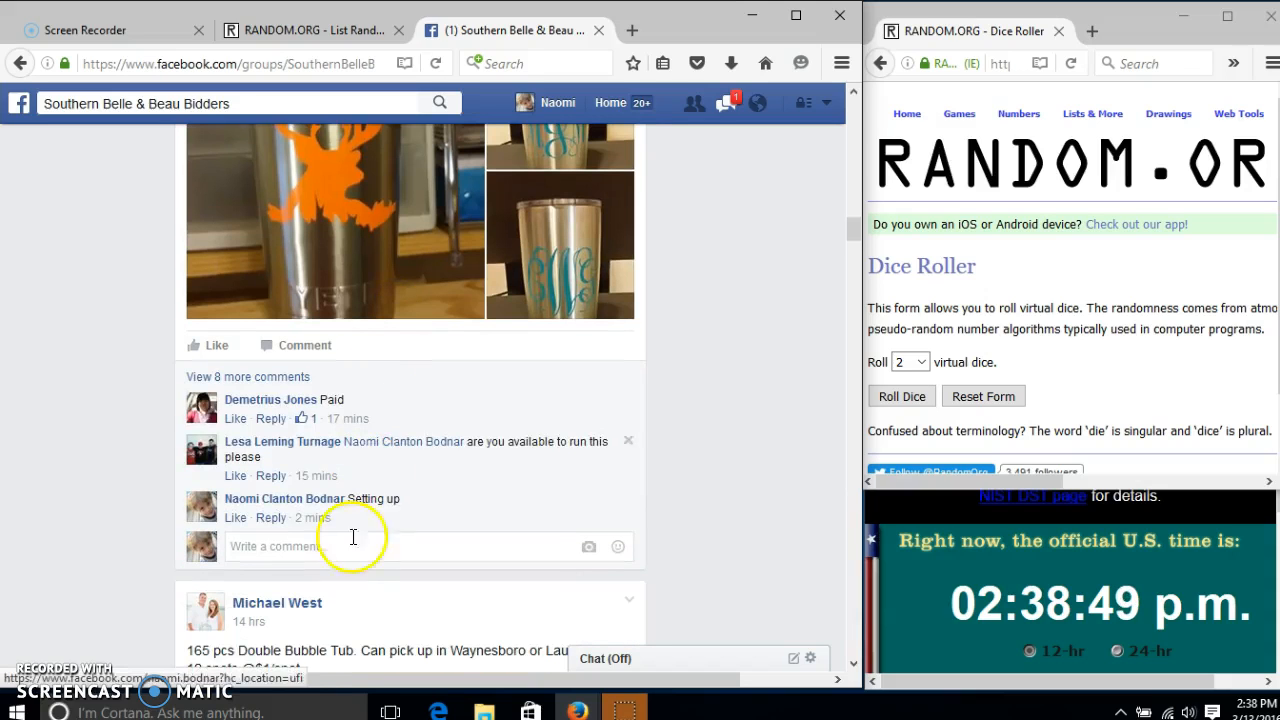
Switch to the RANDOM.ORG List Randomizer page with its empty list field
type("li")
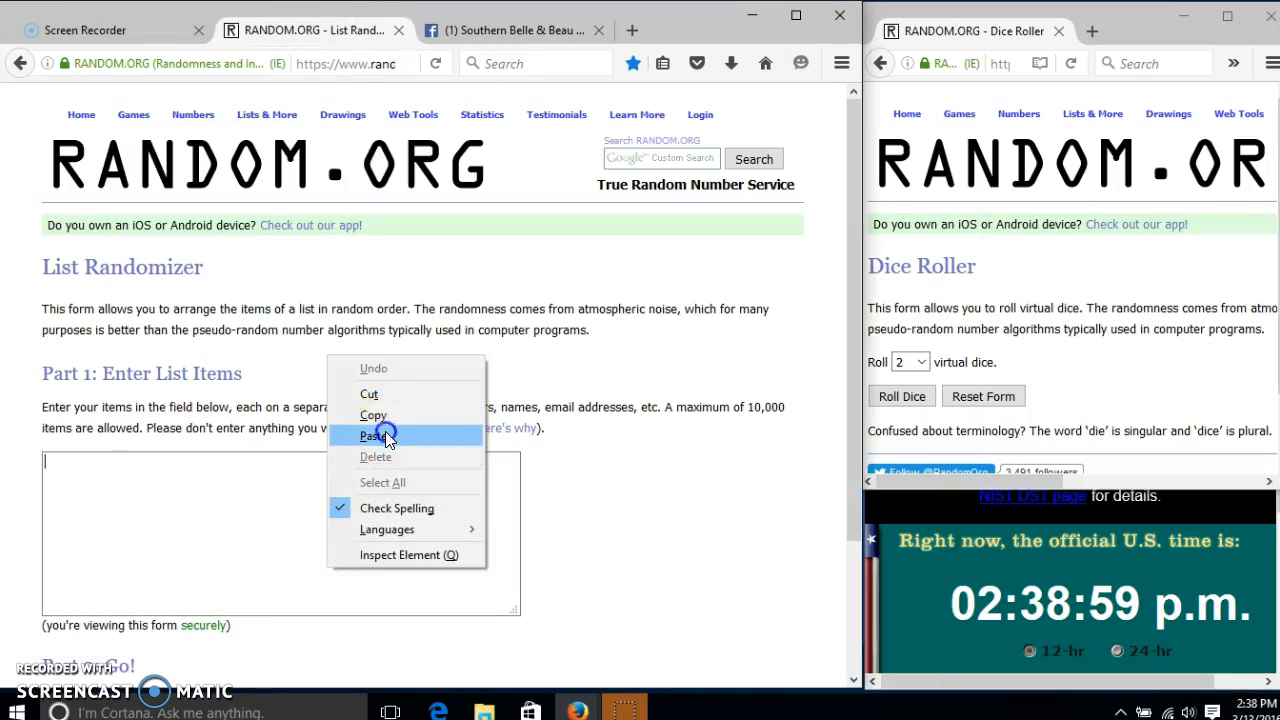
Paste the eight raffle names into the randomizer and roll two dice, getting 6 and 5
left_click(375, 435)
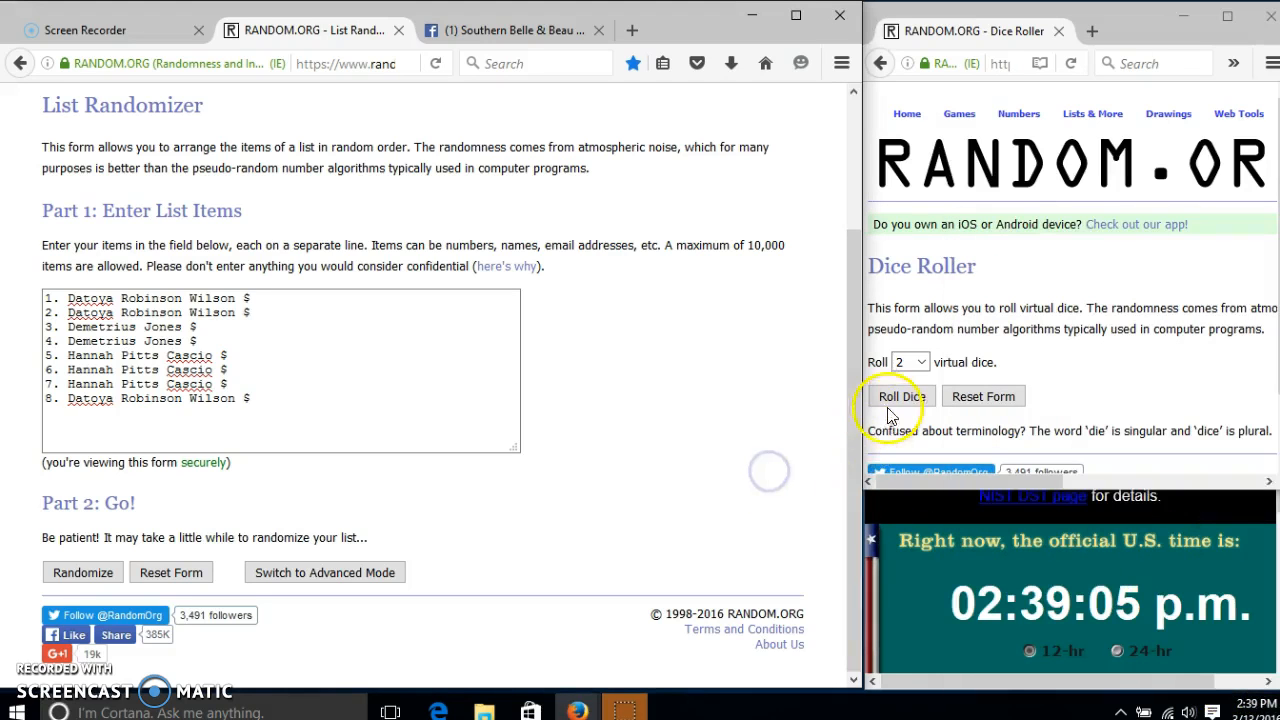
left_click(900, 396)
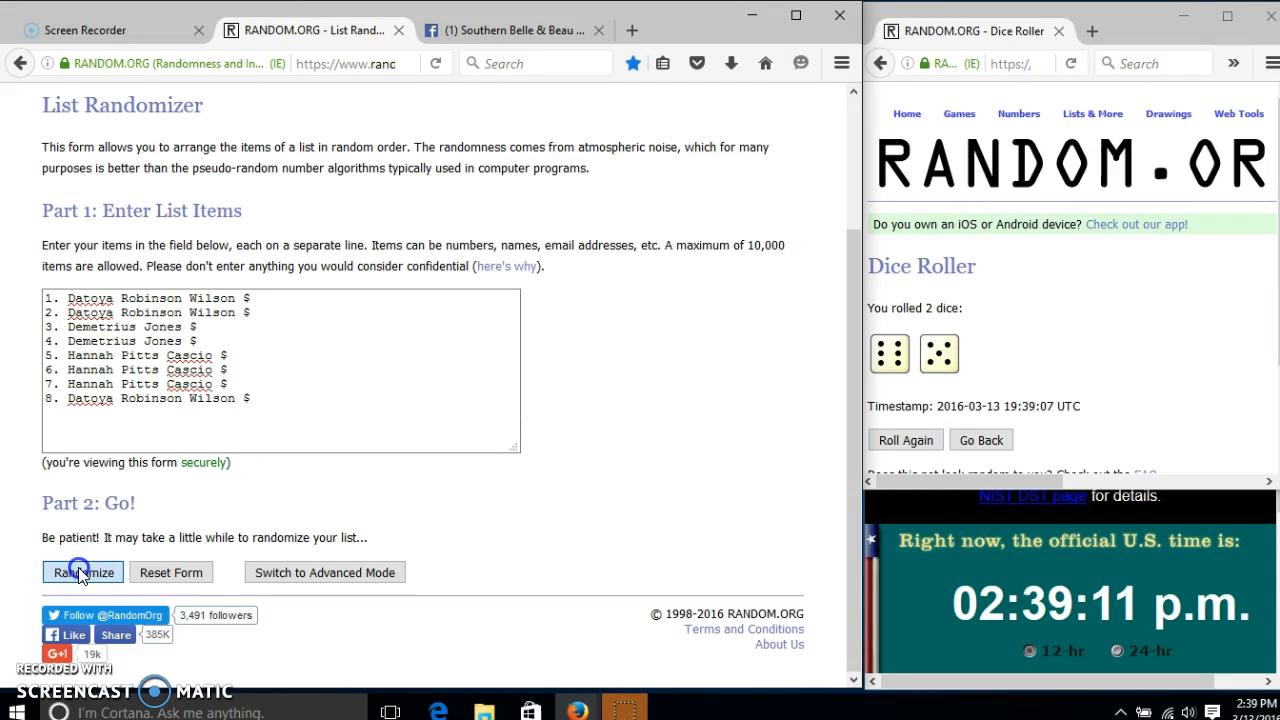
Randomize the eight-name raffle list, then re-randomize it until ten shuffles
left_click(82, 572)
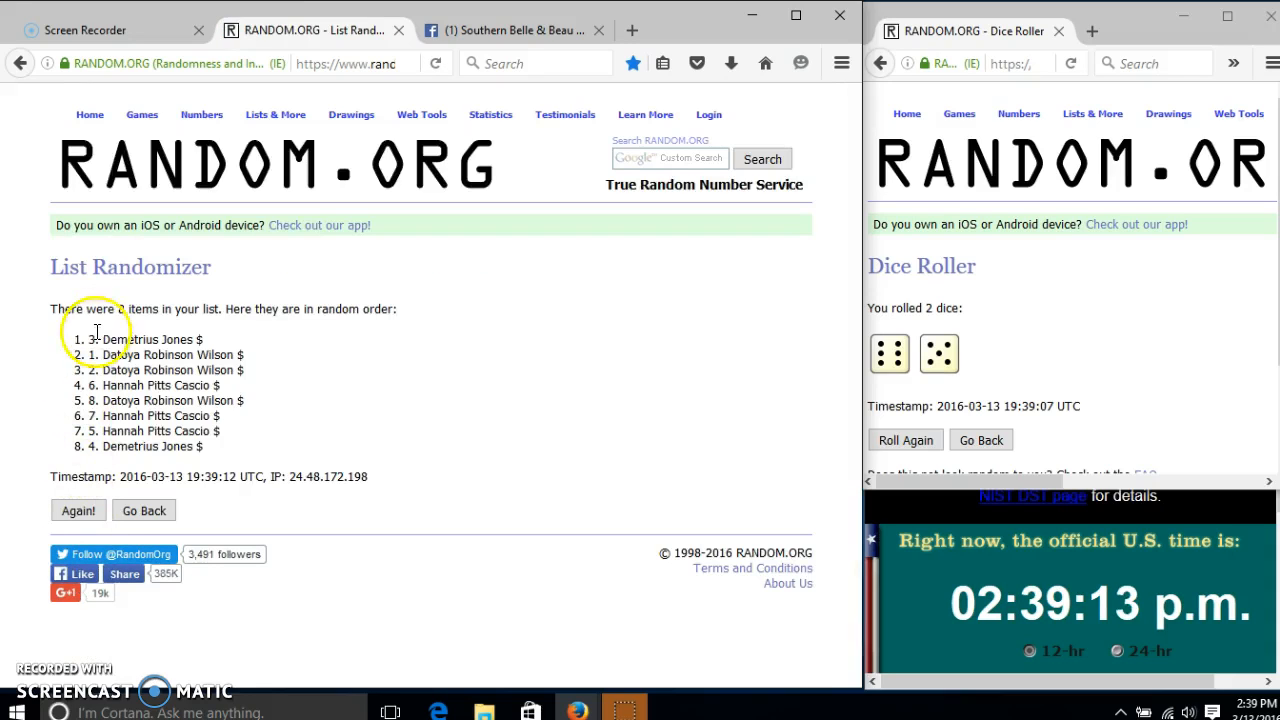
mouse_move(419, 410)
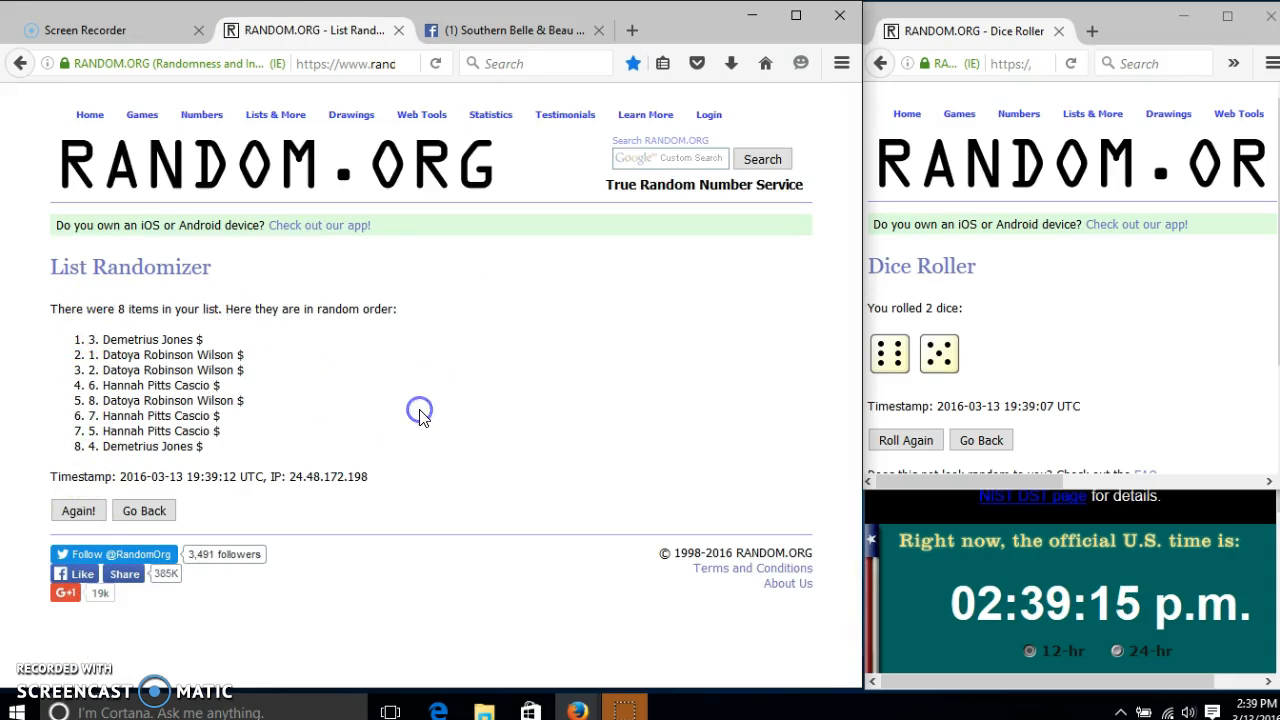
mouse_move(843, 325)
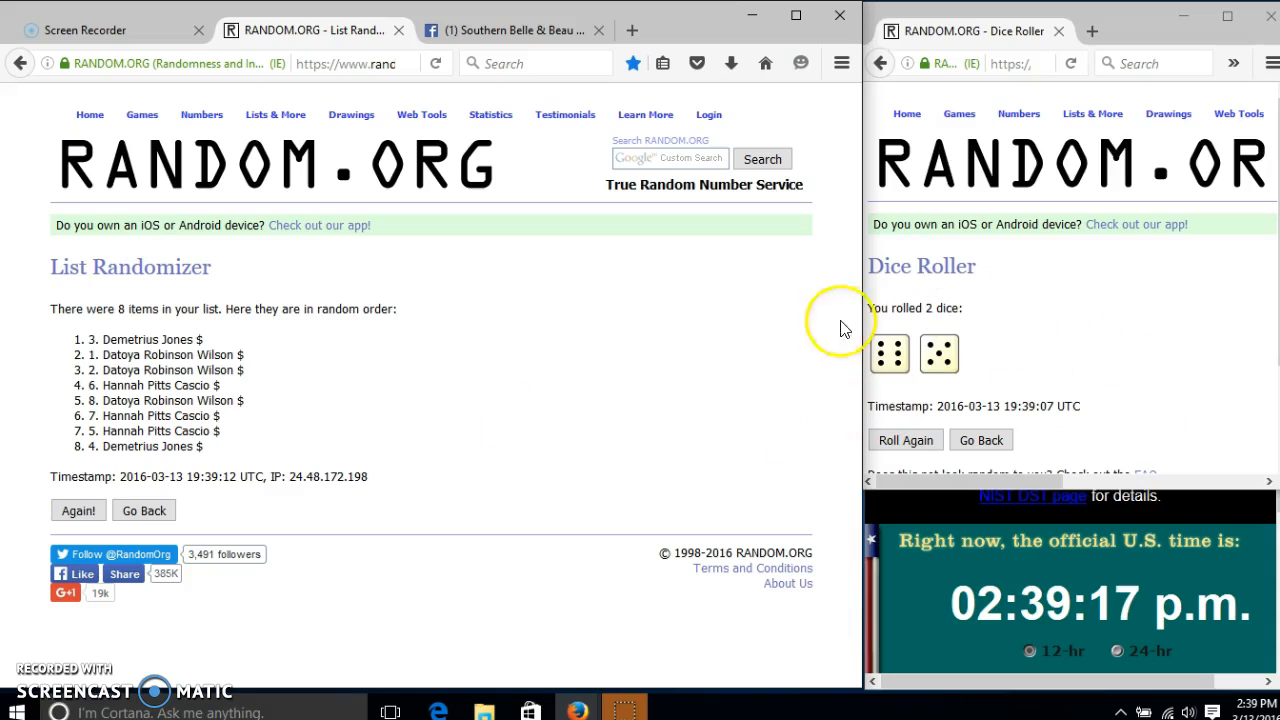
left_click(78, 510)
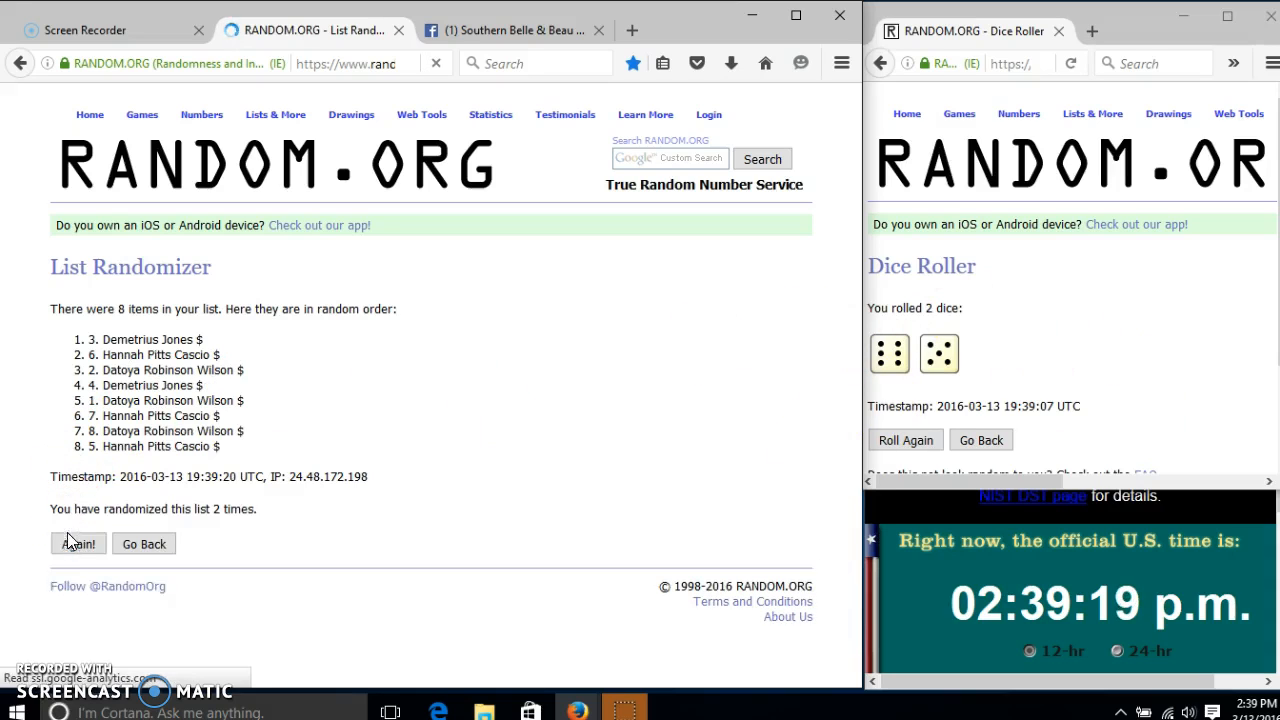
left_click(78, 544)
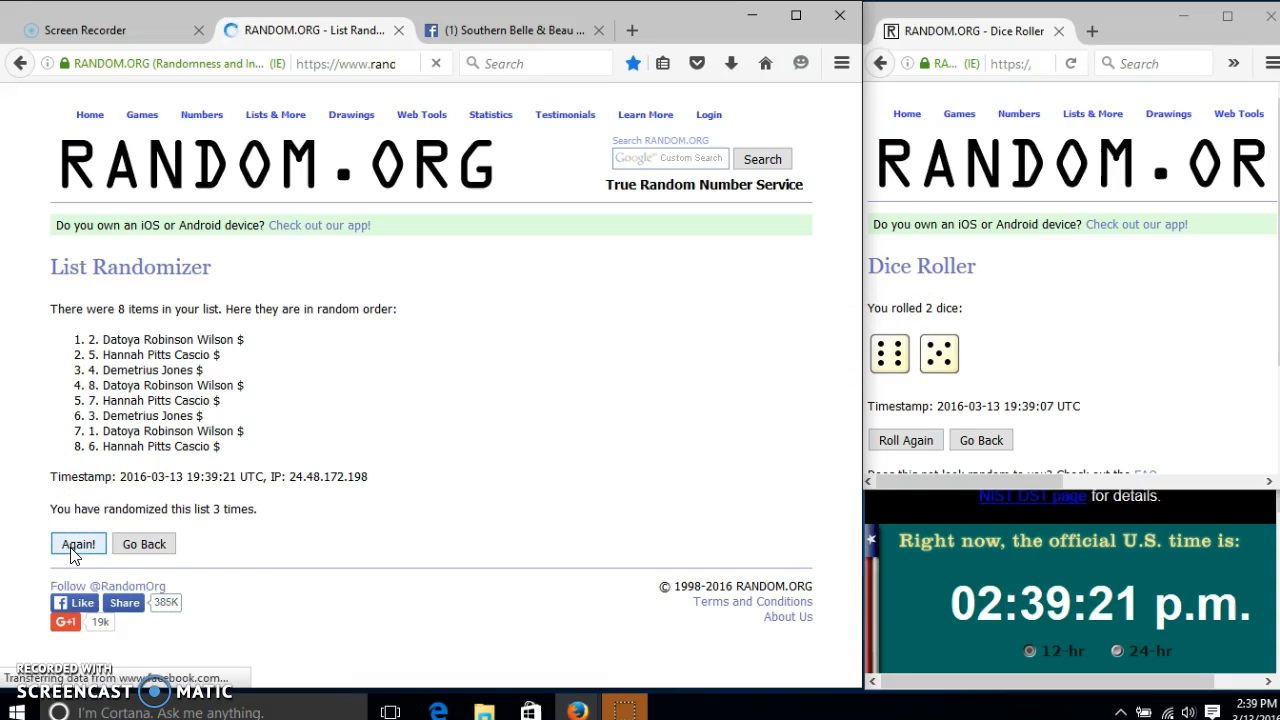
left_click(78, 543)
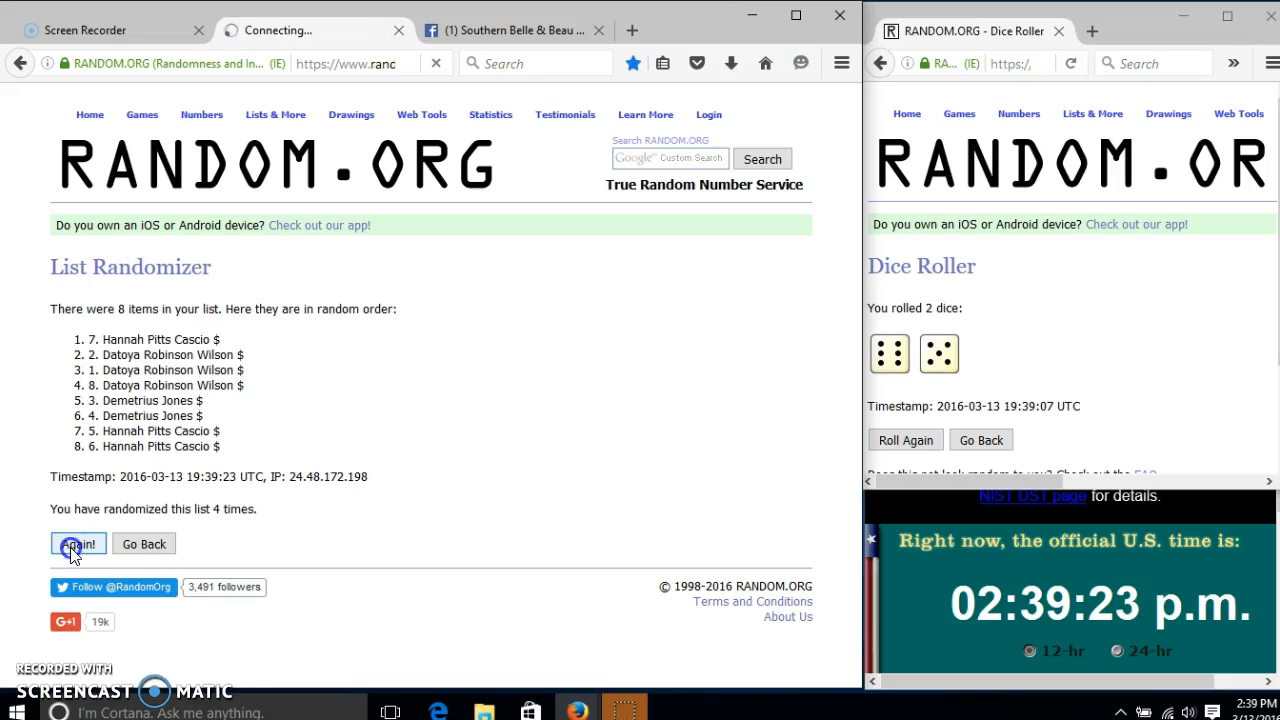
left_click(77, 543)
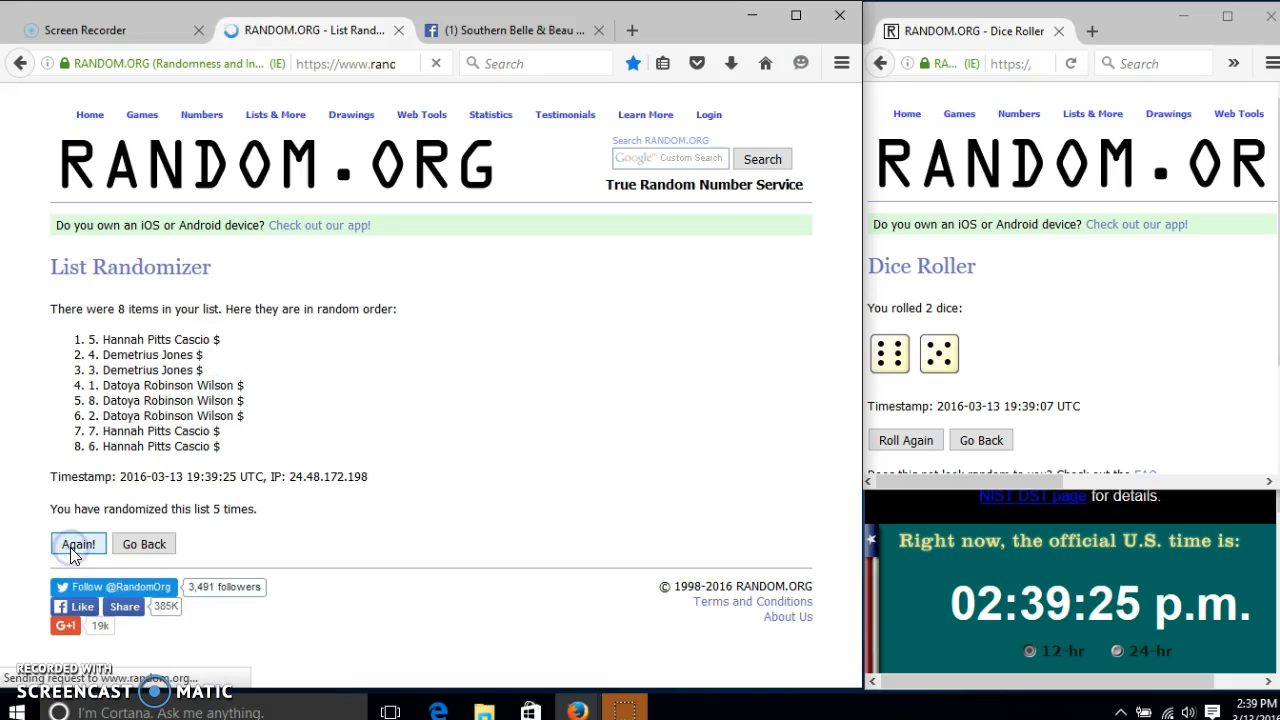
left_click(78, 543)
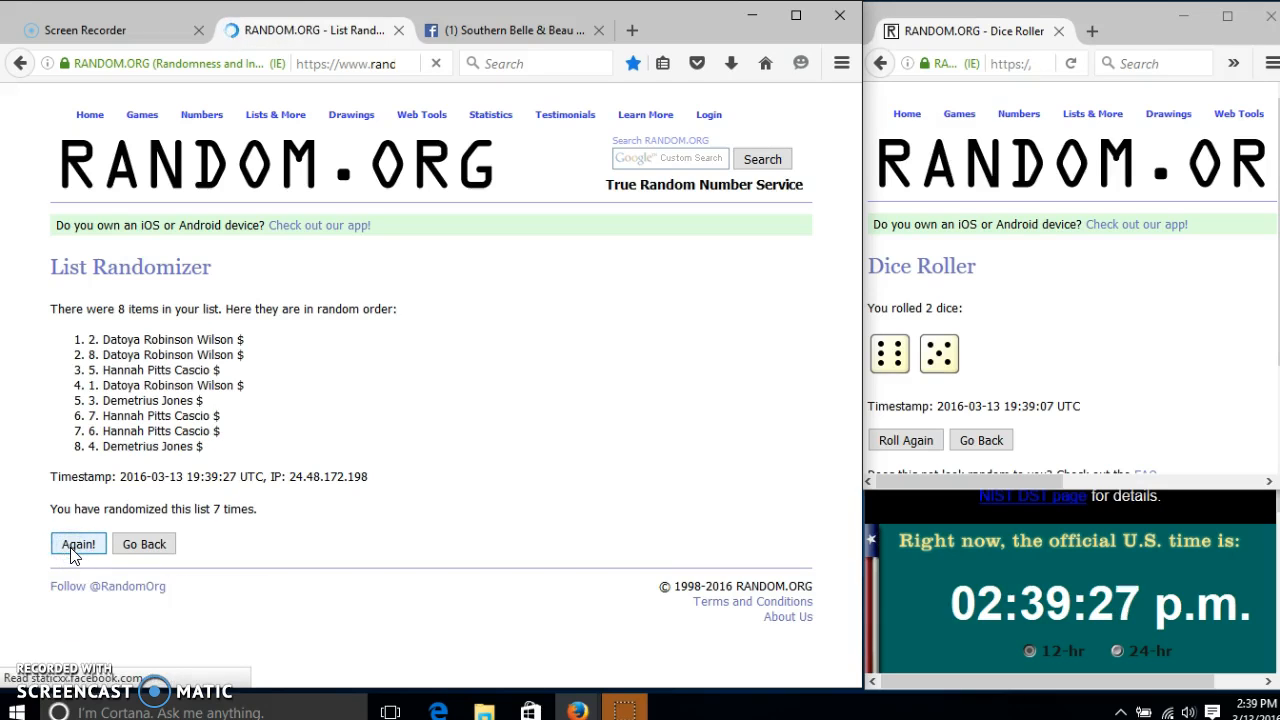
left_click(78, 544)
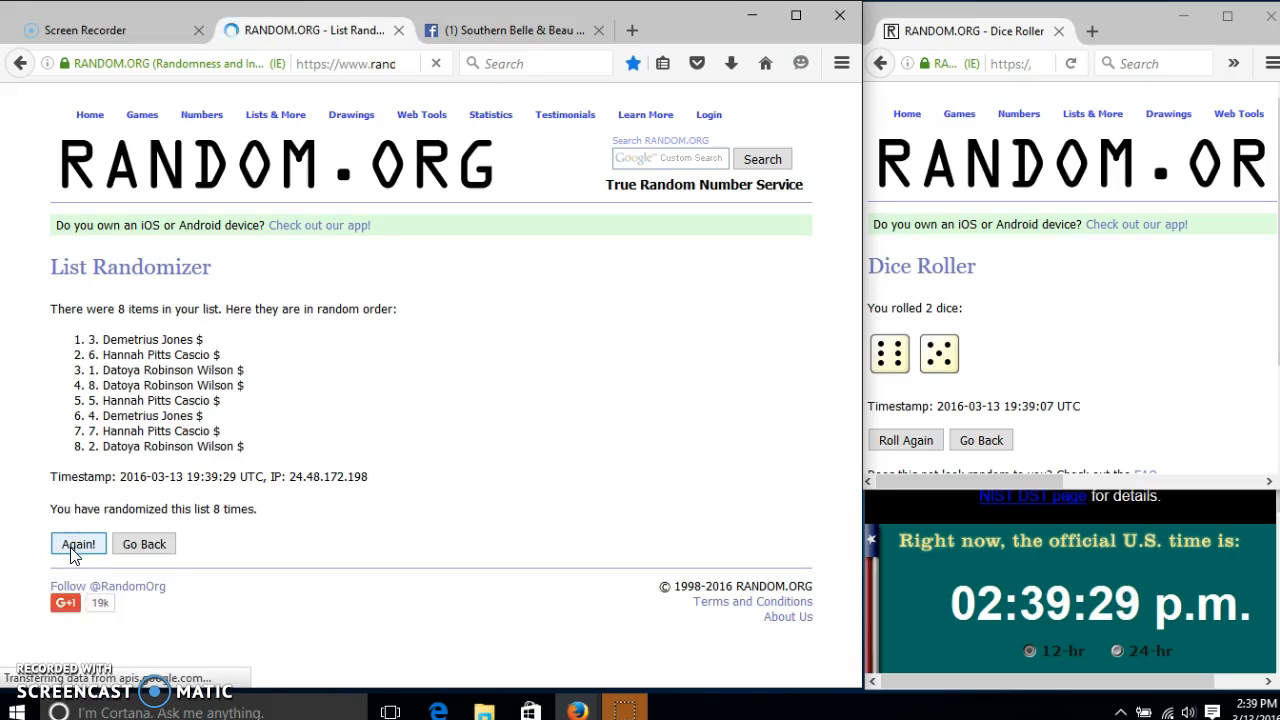
left_click(78, 543)
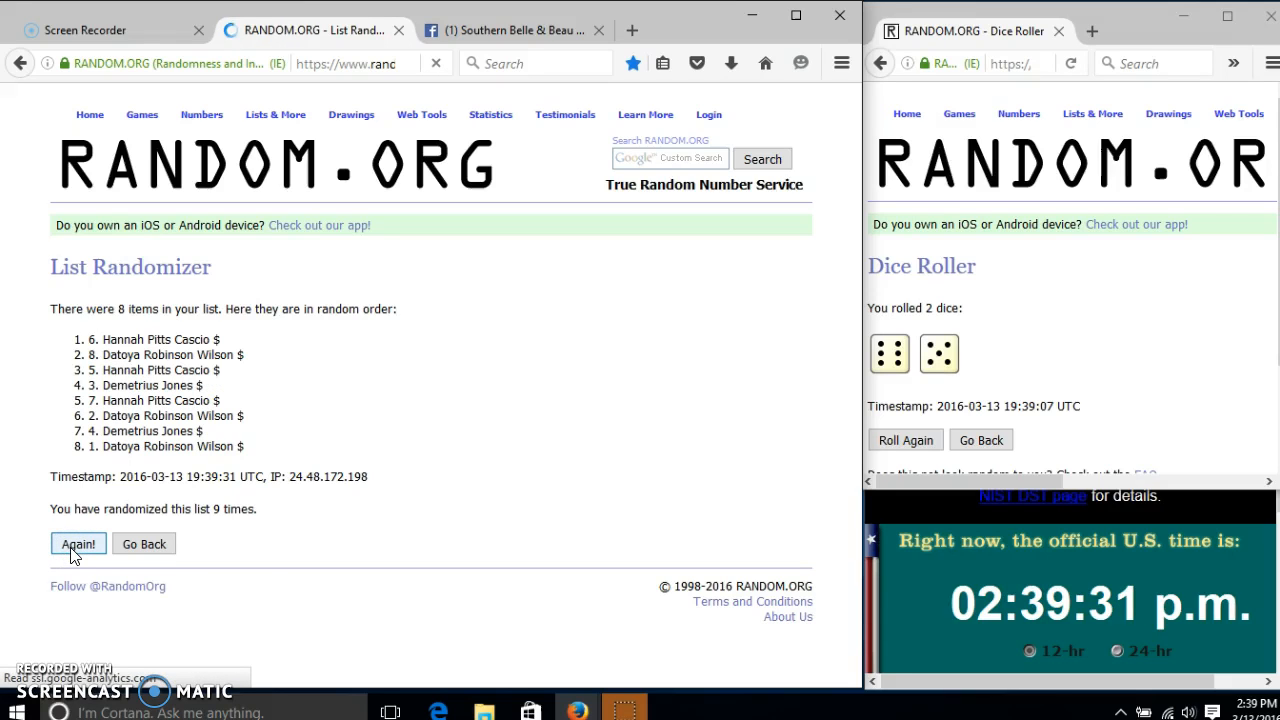
left_click(78, 543)
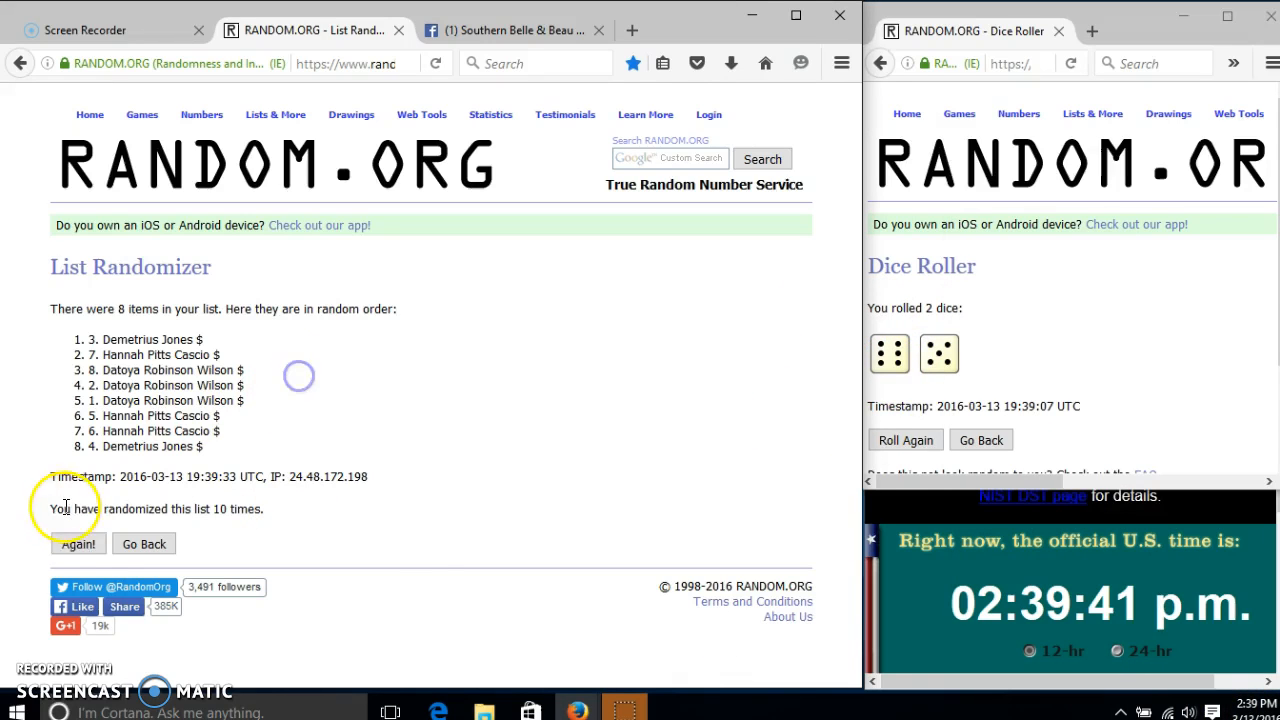
left_click(78, 543)
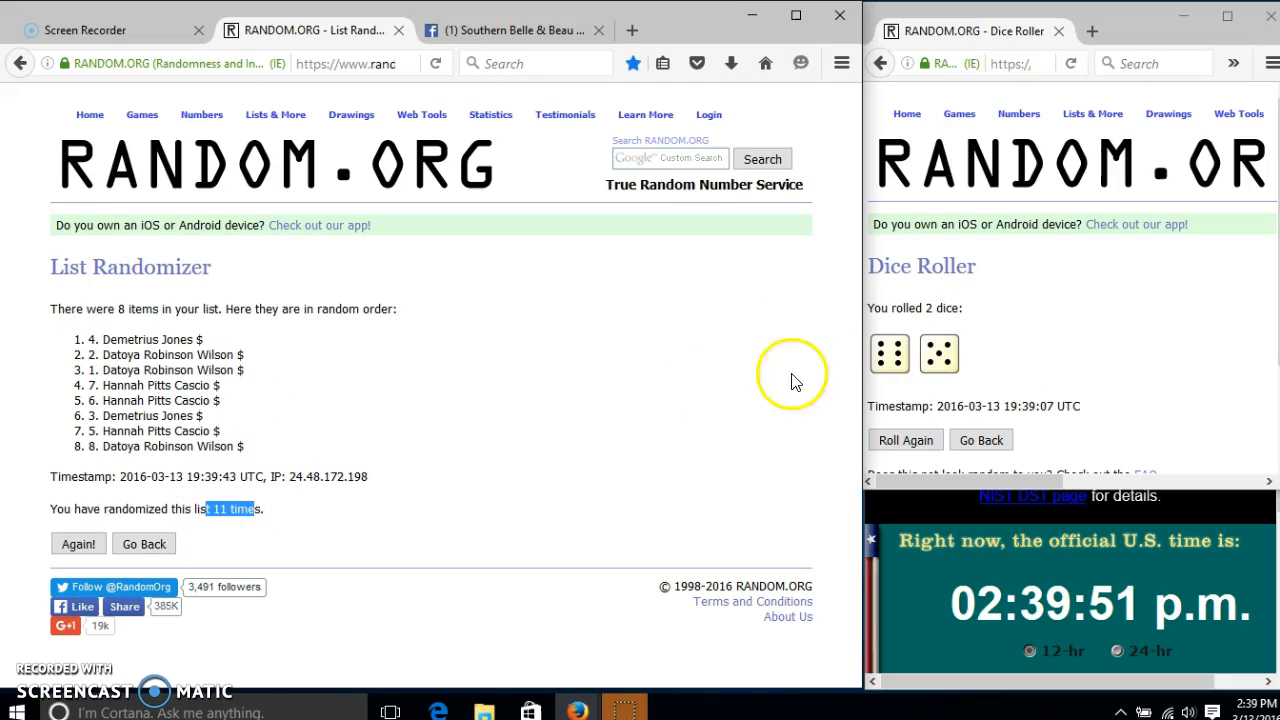
left_click(510, 30)
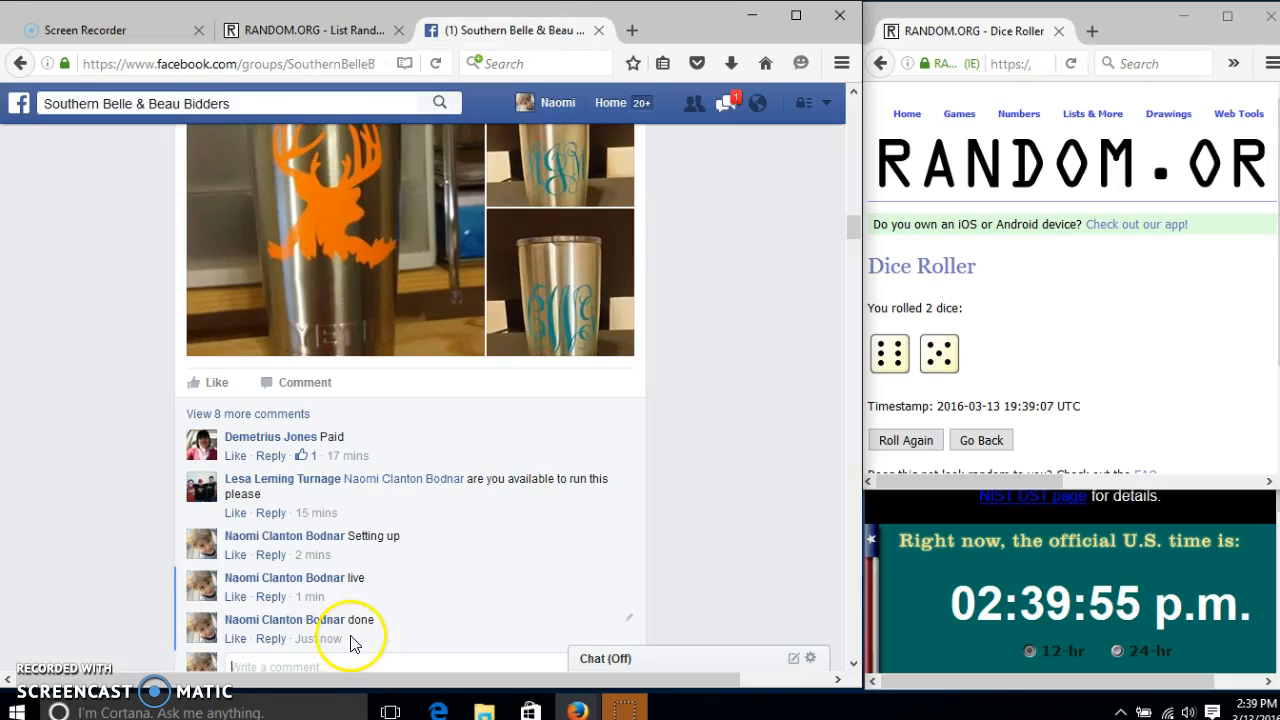
mouse_move(1265, 700)
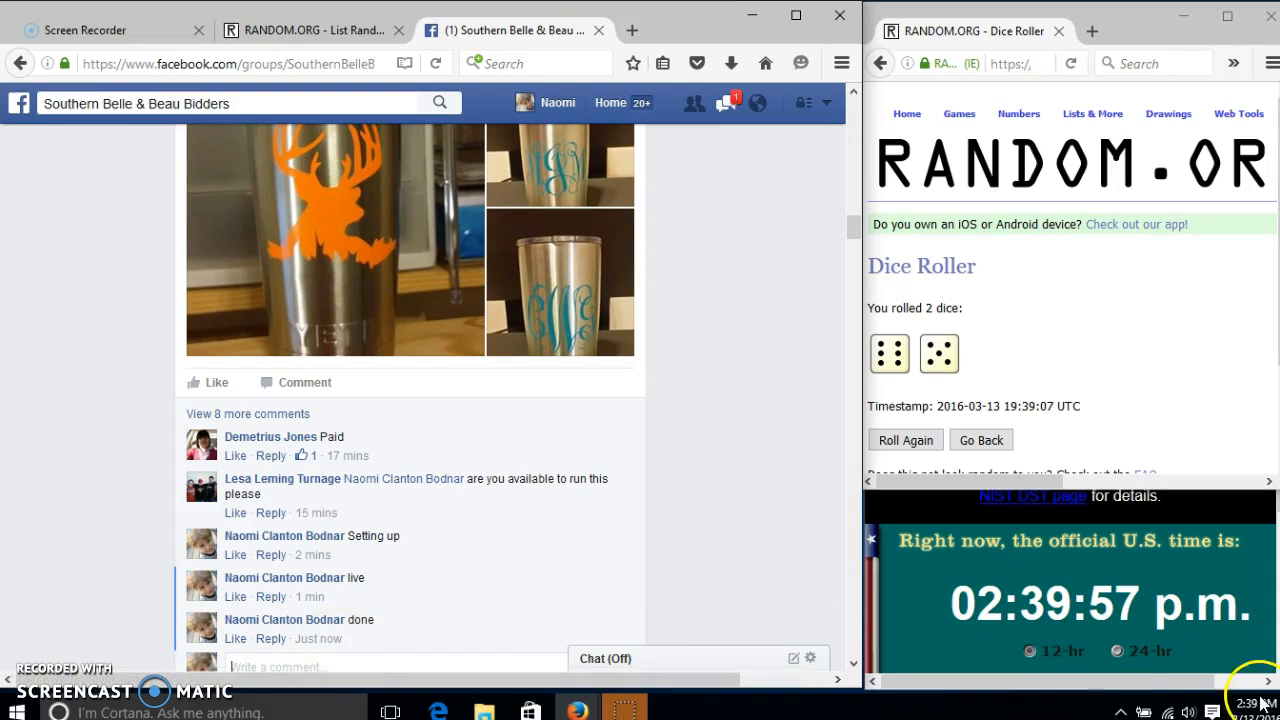